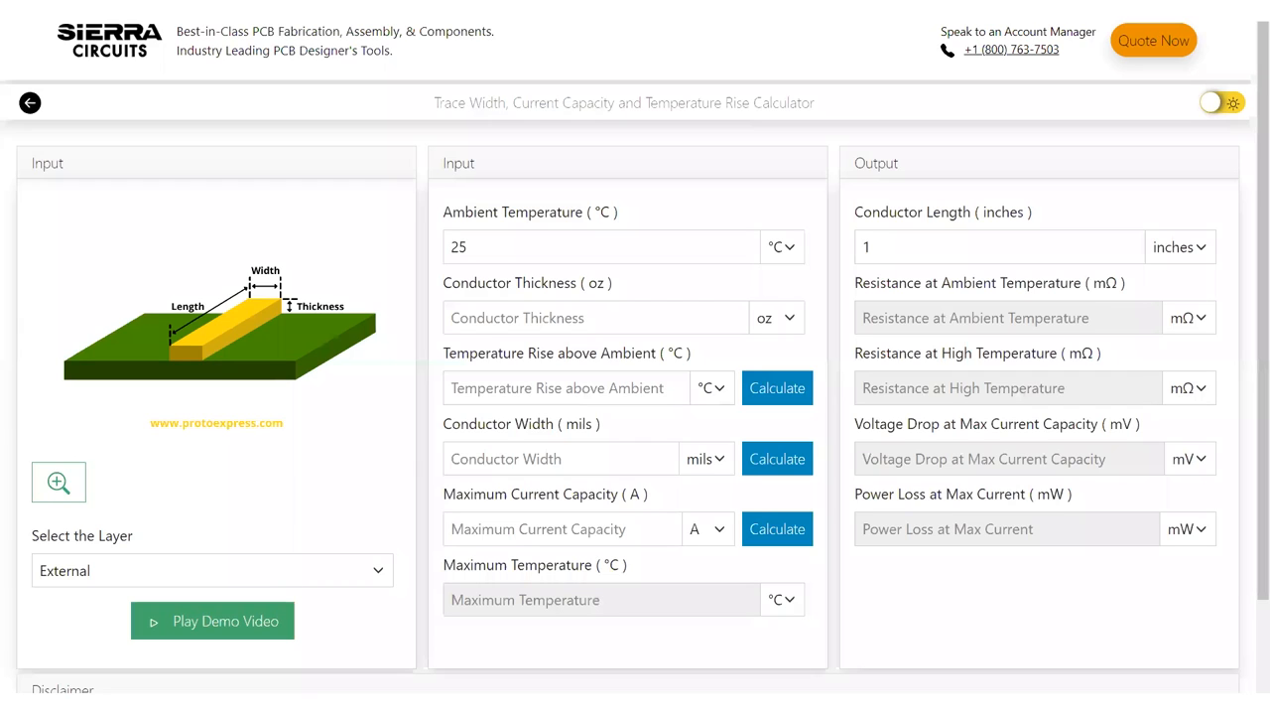
{"action": "mouse_move", "coordinate": [923, 620]}
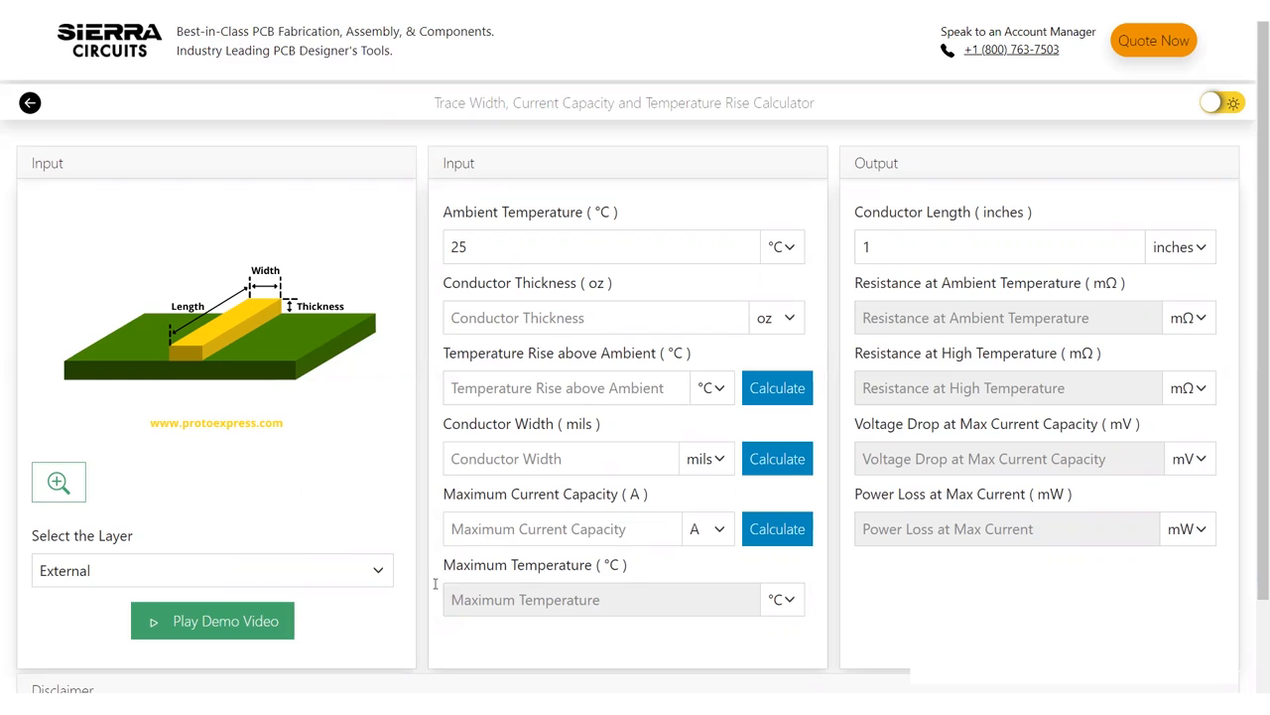
Keep the External layer and calculate conductor width for 30 °C ambient, 1 oz copper, 20 °C rise, 3 A
{"action": "left_click", "coordinate": [212, 570]}
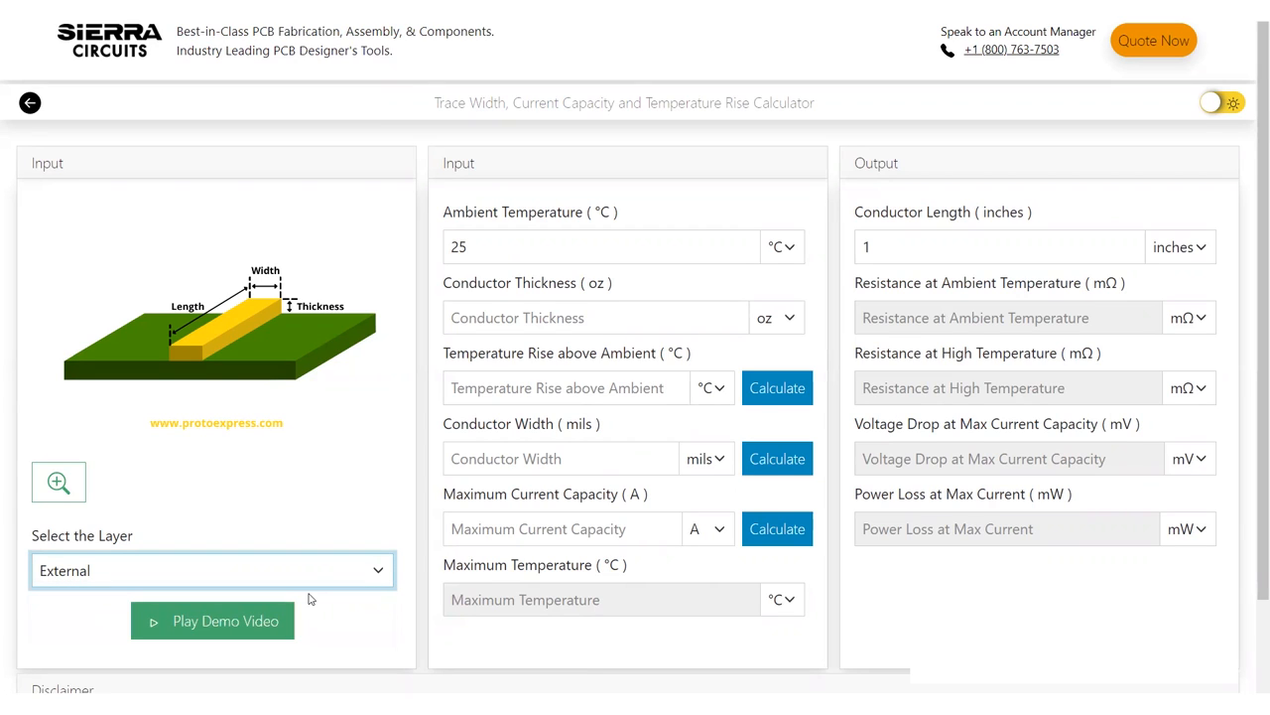
{"action": "left_click", "coordinate": [560, 458]}
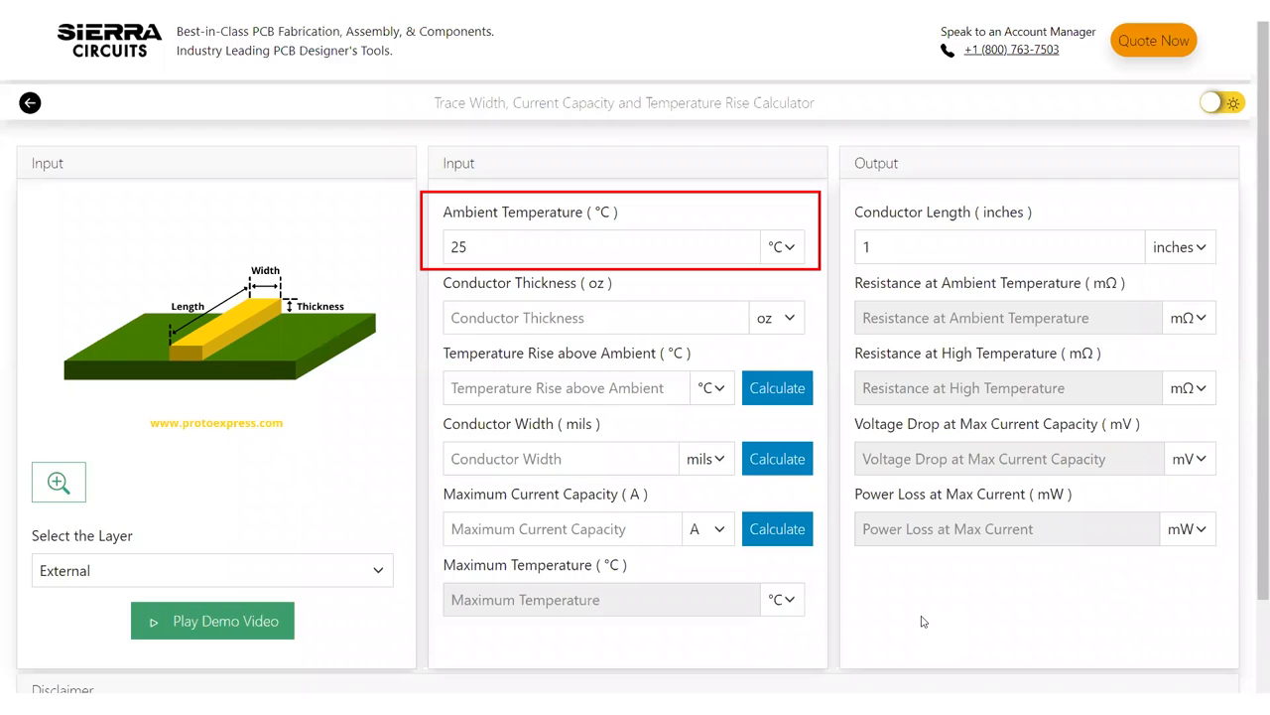
{"action": "left_click", "coordinate": [595, 318]}
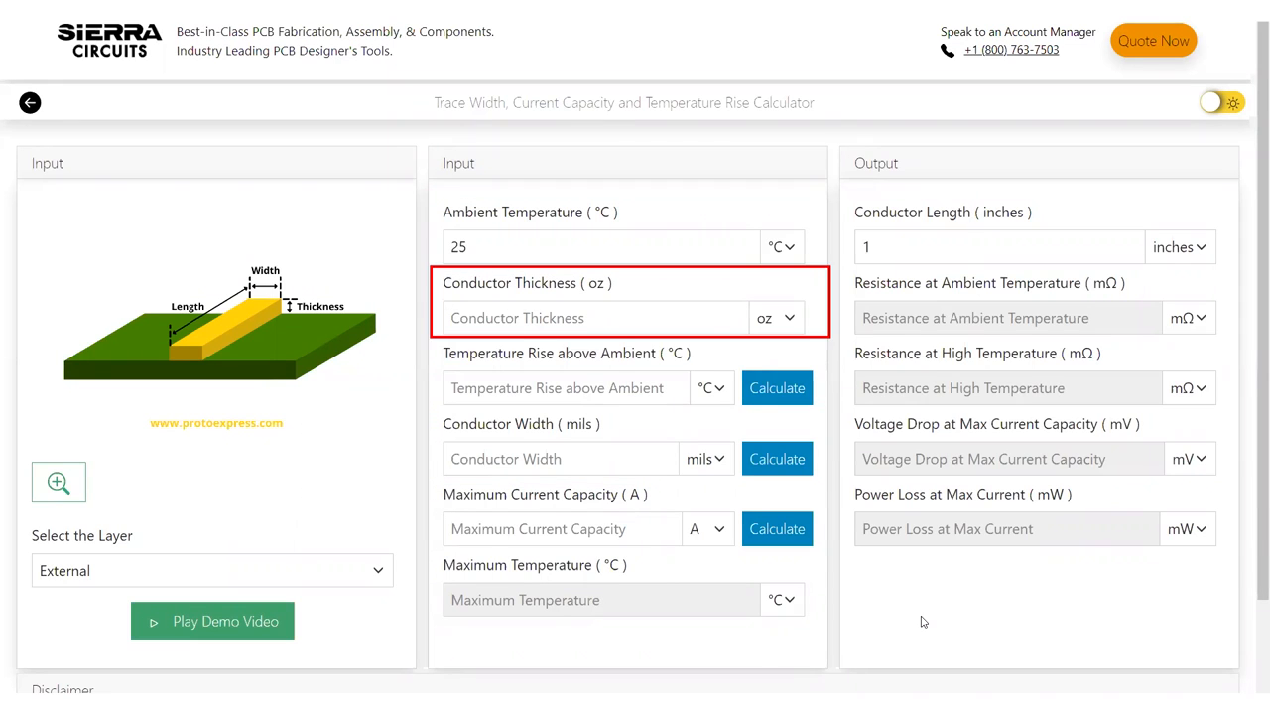
{"action": "left_click", "coordinate": [561, 528]}
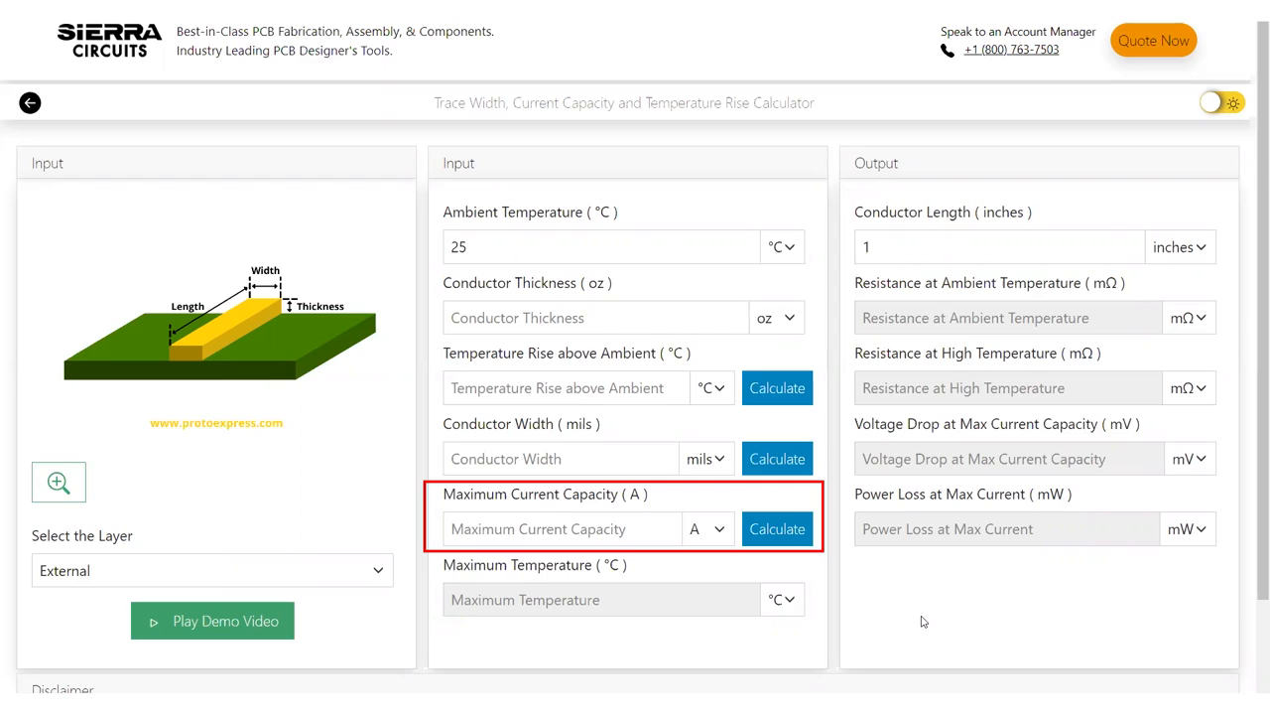
{"action": "left_click", "coordinate": [999, 247]}
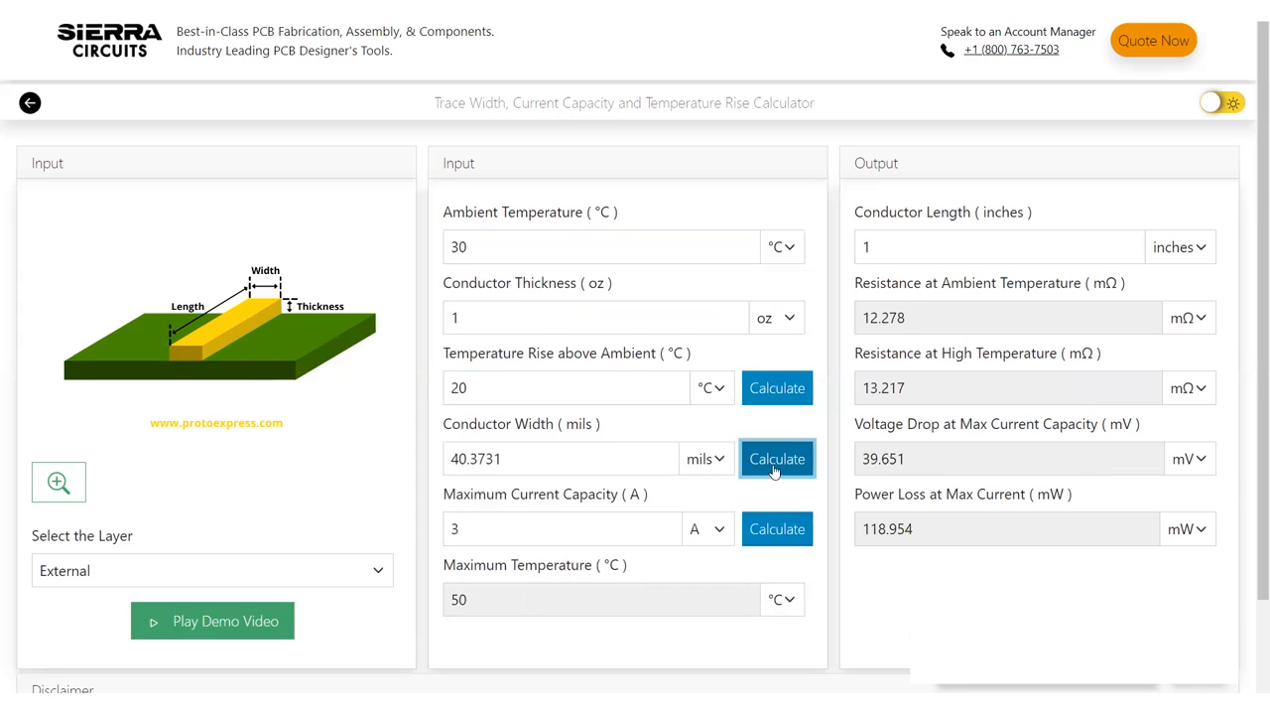
{"action": "mouse_move", "coordinate": [718, 462]}
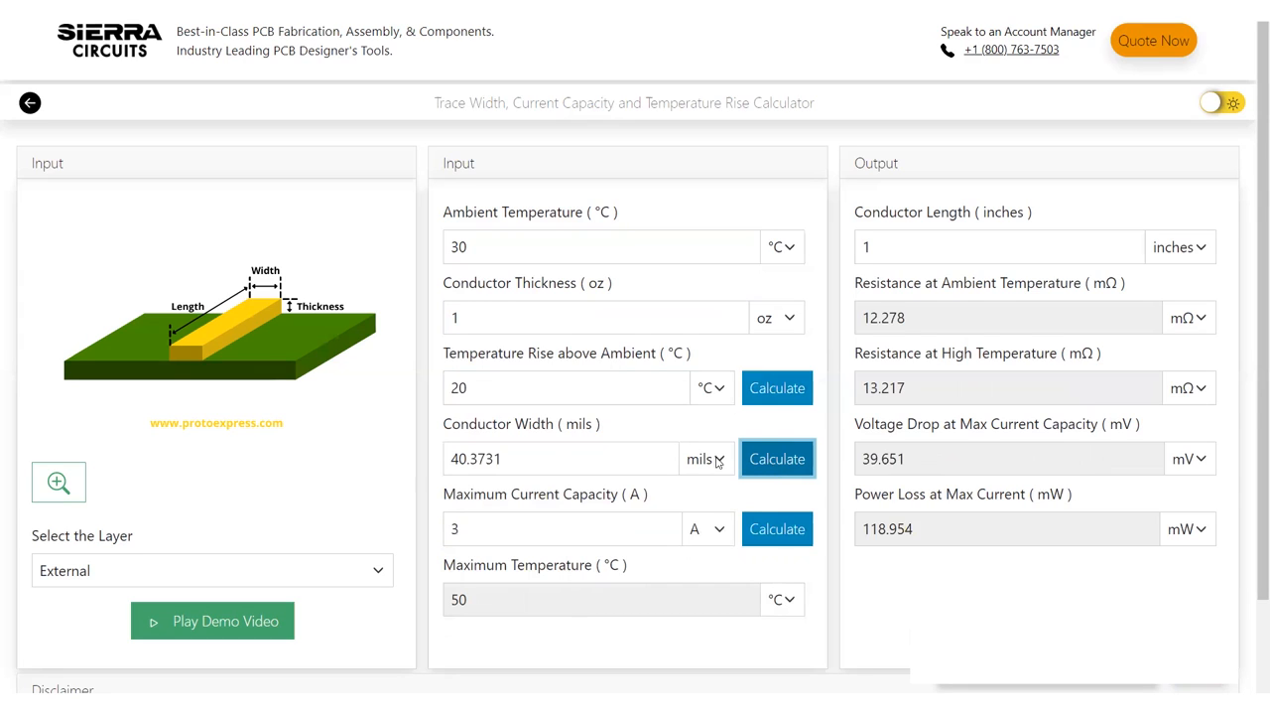
{"action": "left_click", "coordinate": [1188, 387]}
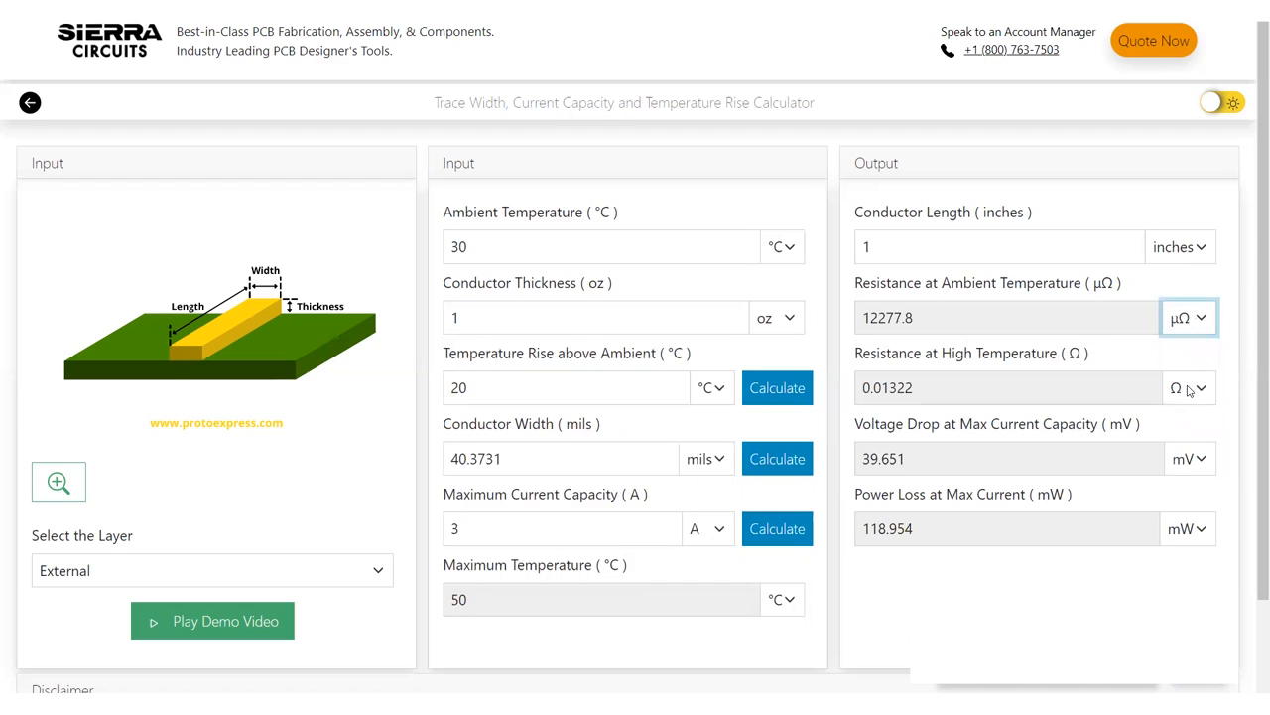
Open a resistance unit dropdown to show results in µΩ and Ω
{"action": "left_click", "coordinate": [212, 570]}
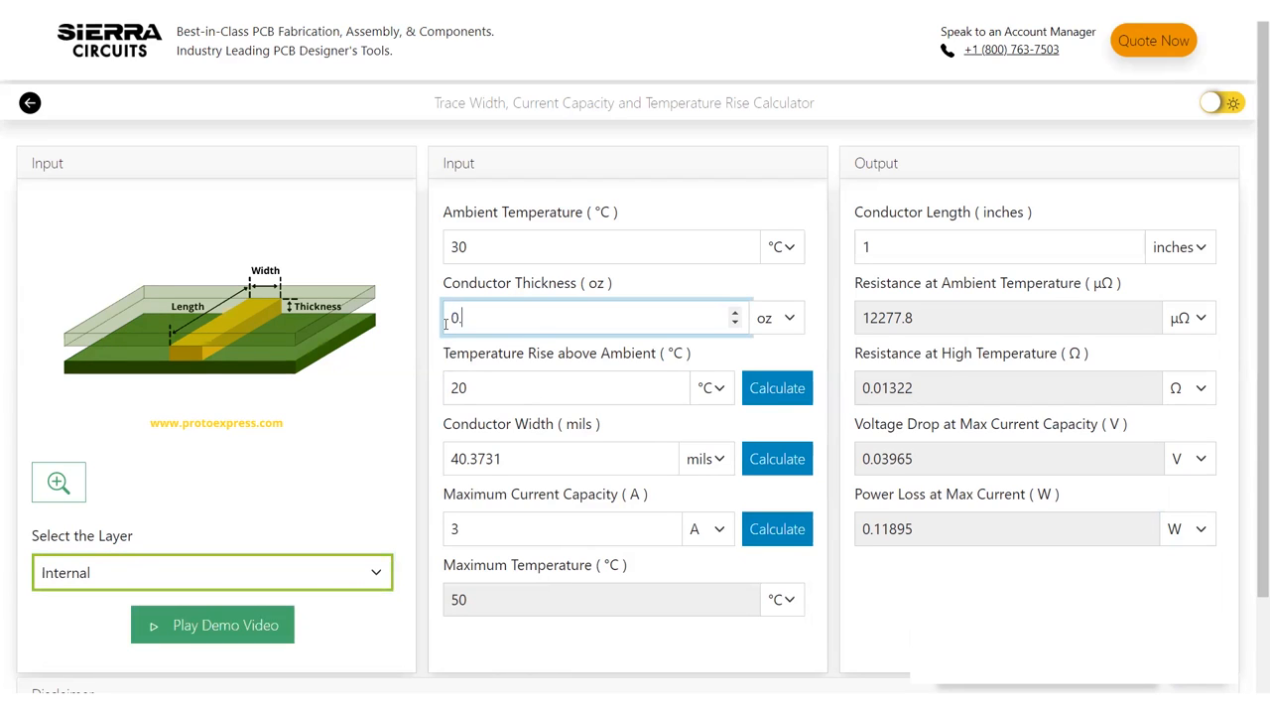
Enter 0.5 oz copper thickness and calculate the internal layer's maximum current capacity
{"action": "type", "text": "0.5"}
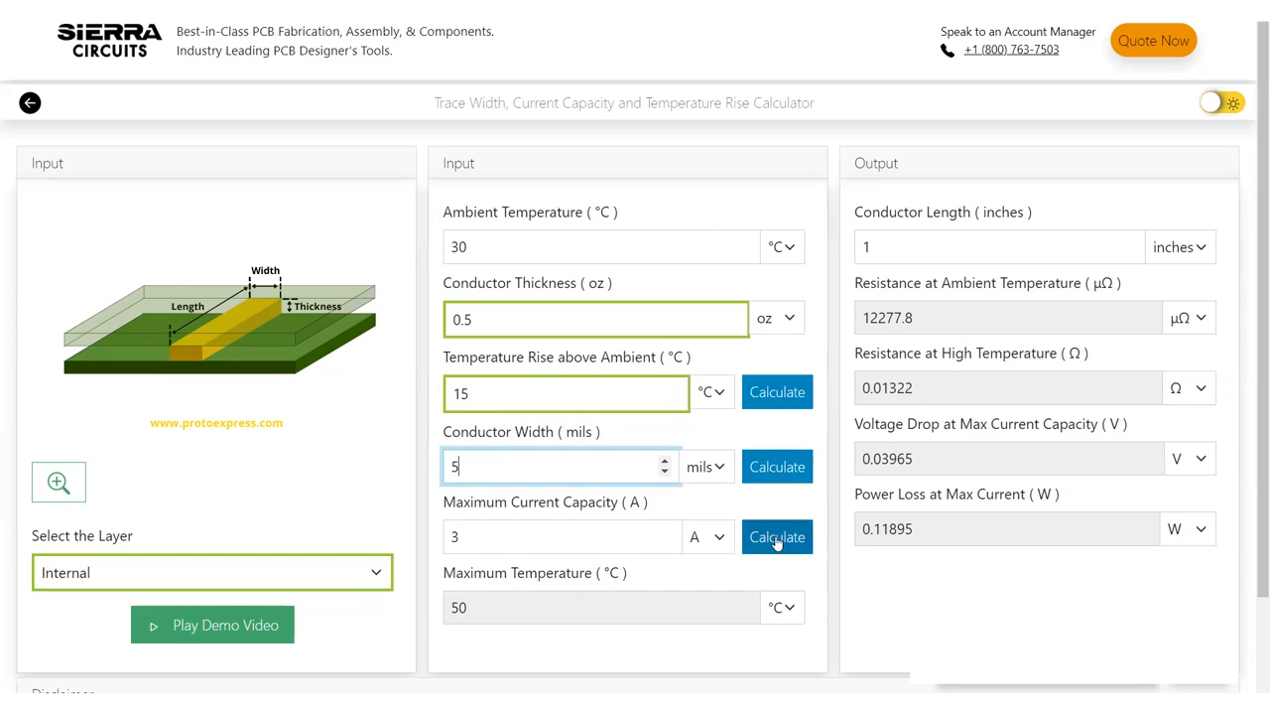
{"action": "left_click", "coordinate": [777, 528]}
{"action": "type", "text": "1"}
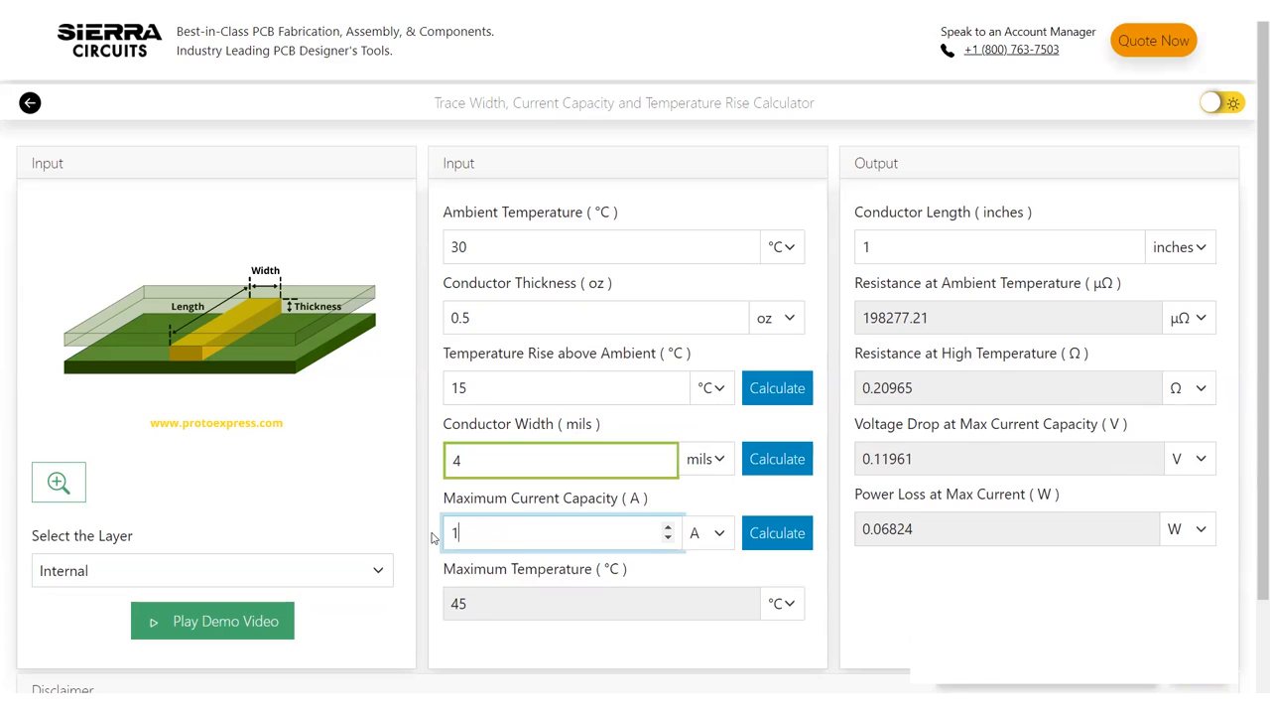
Calculate temperature rise for the 4 mil, 1 A trace: 59.5675 °C rise, 89.5675 °C maximum
{"action": "left_click", "coordinate": [777, 387]}
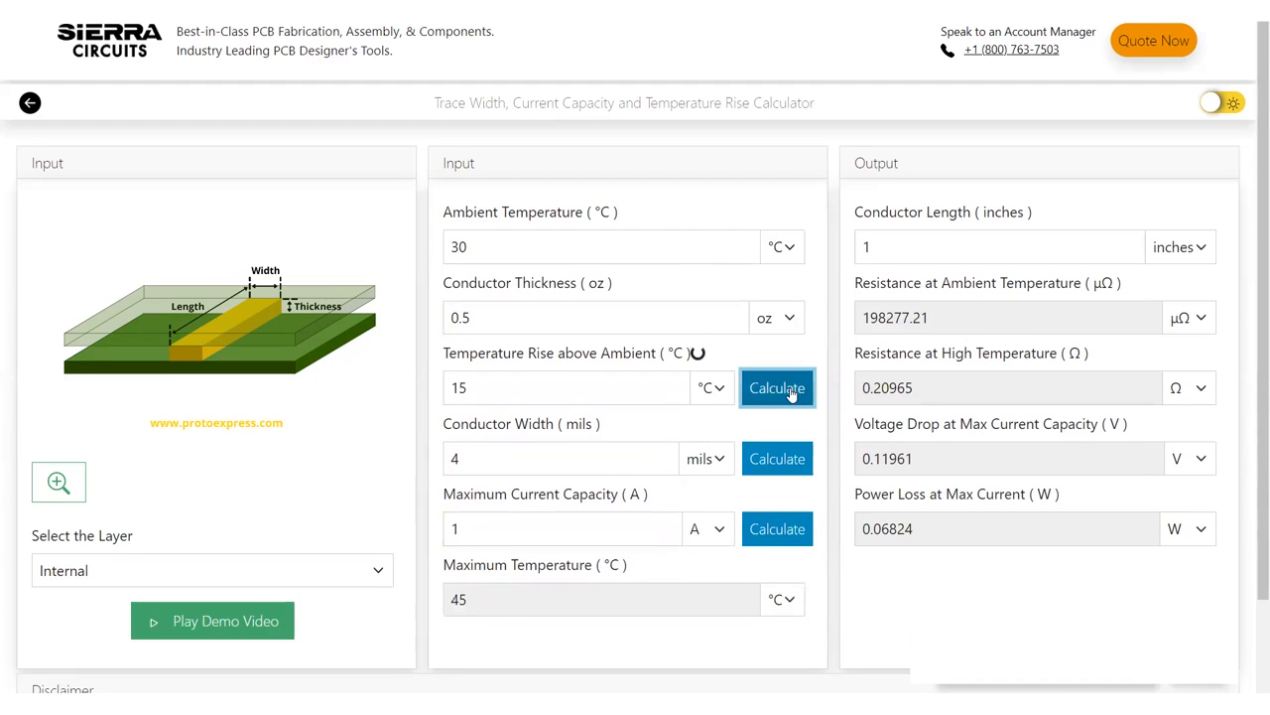
{"action": "left_click", "coordinate": [777, 387]}
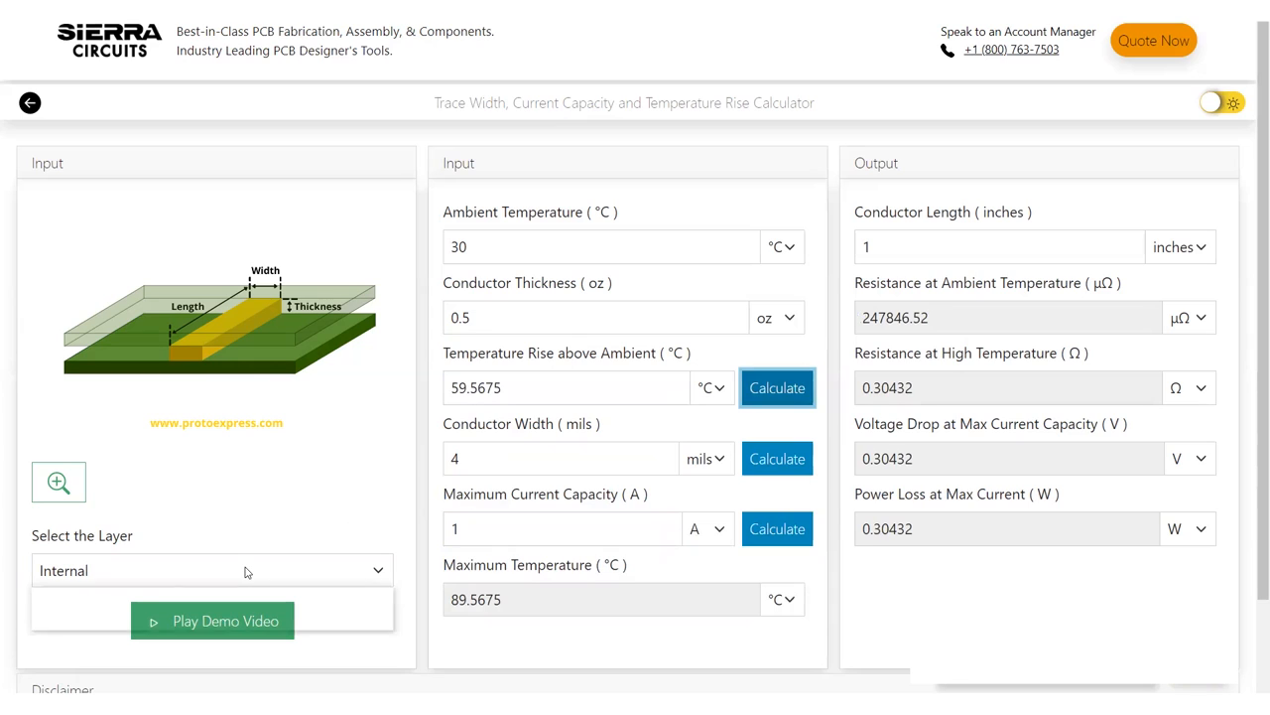
{"action": "left_click", "coordinate": [209, 569]}
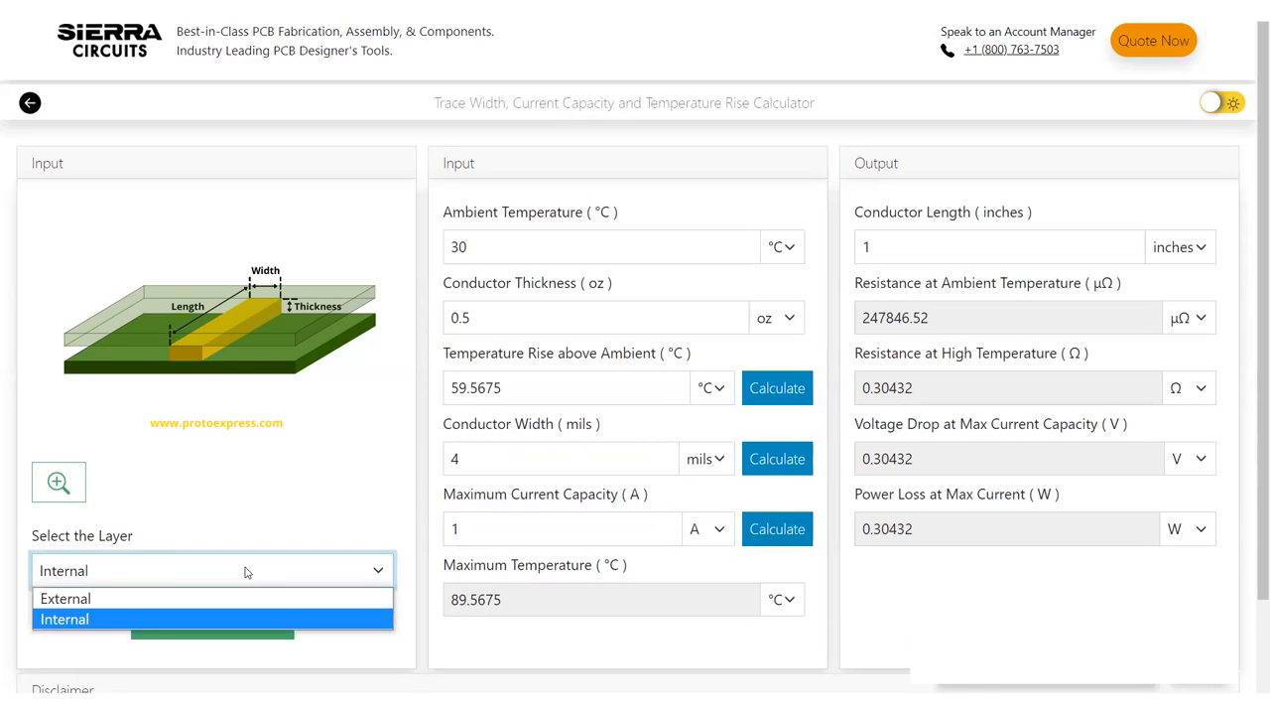
{"action": "left_click", "coordinate": [65, 618]}
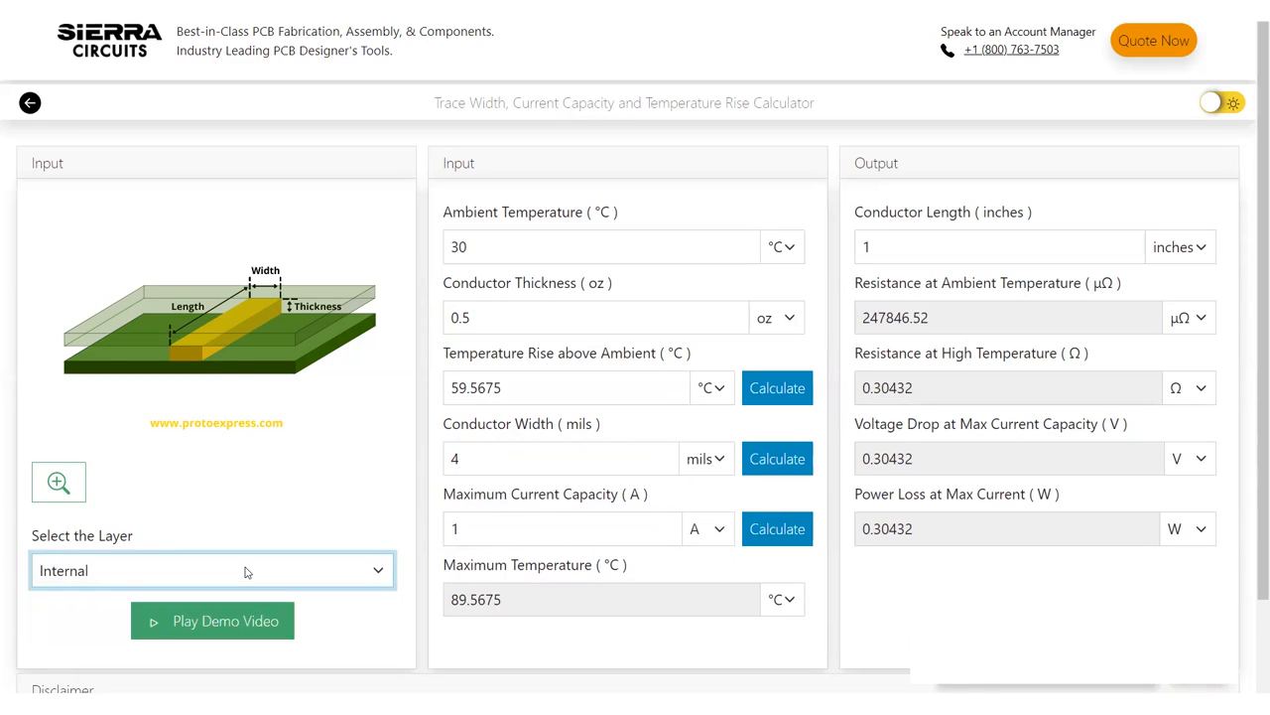
{"action": "mouse_move", "coordinate": [653, 419]}
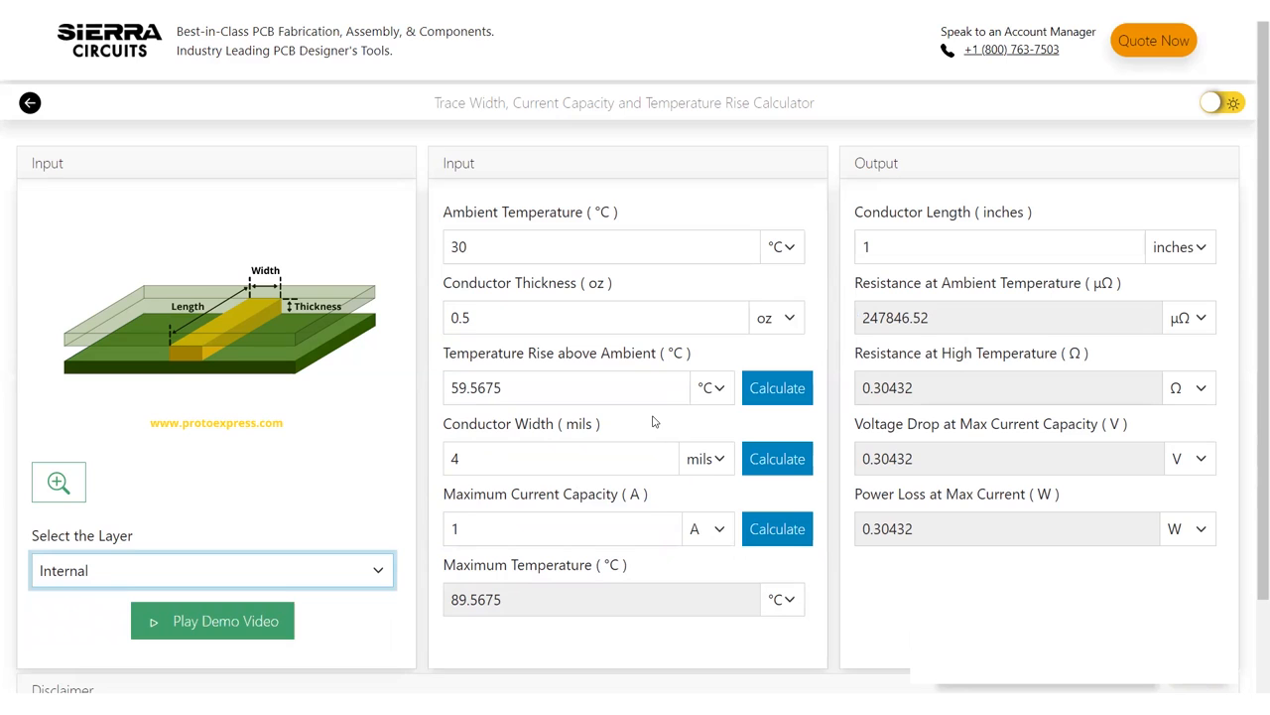